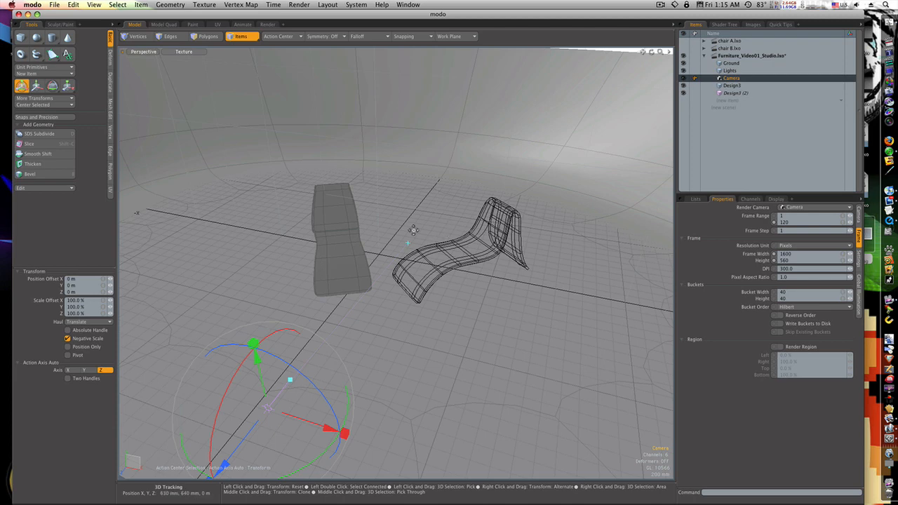
mouse_move(487, 210)
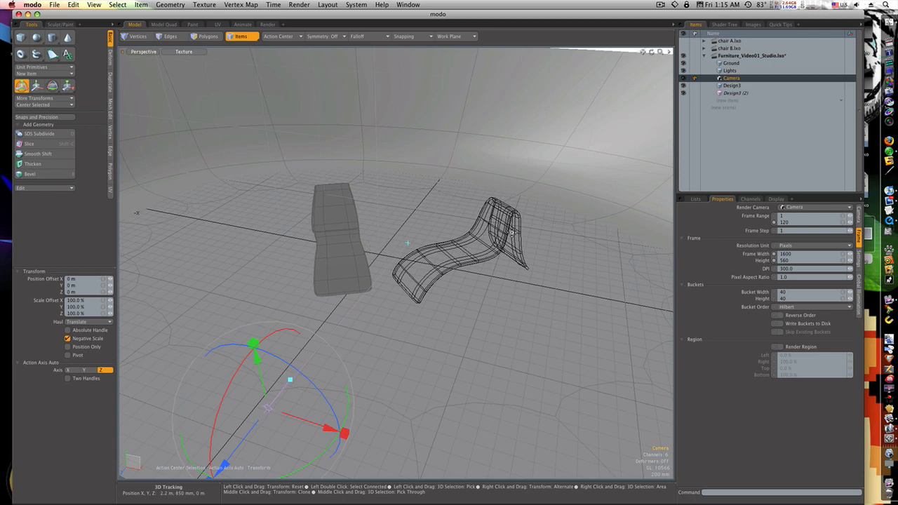
mouse_move(425, 232)
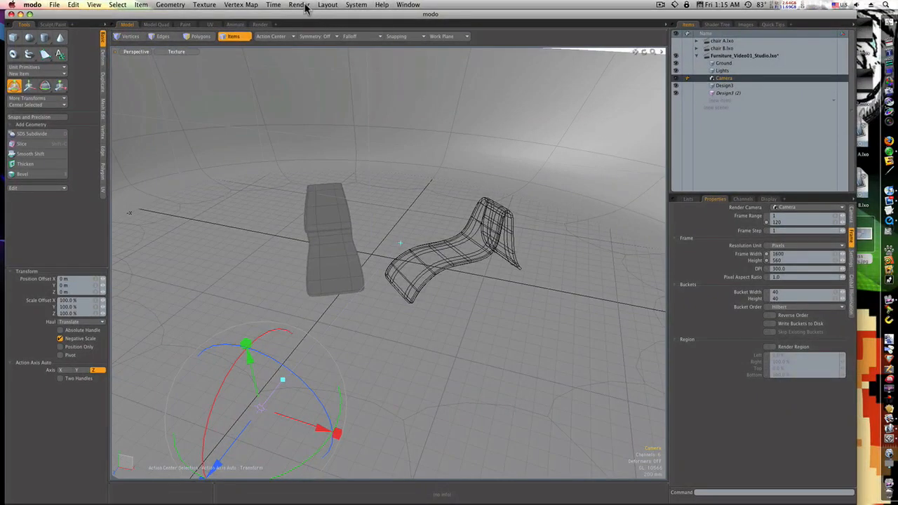
- Render the two-chair scene from the camera into the Render Frame window at 1600 by 560
left_click(299, 5)
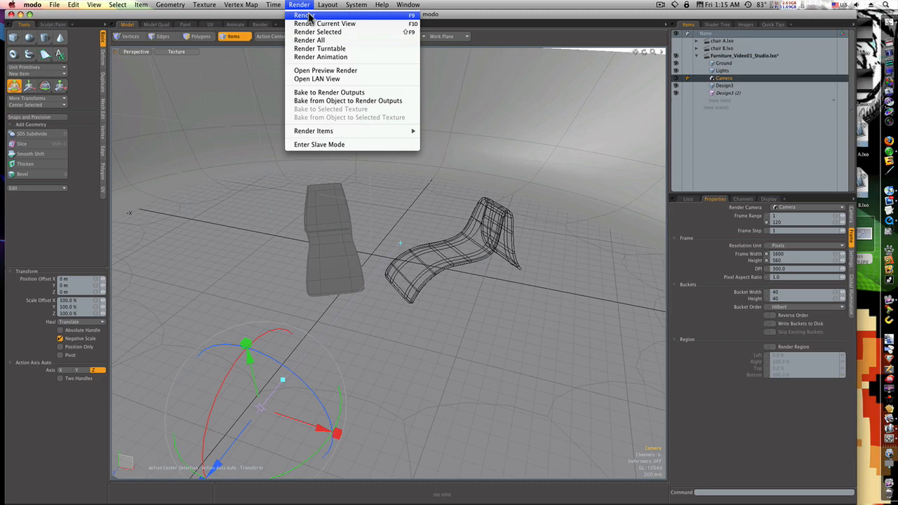
left_click(301, 15)
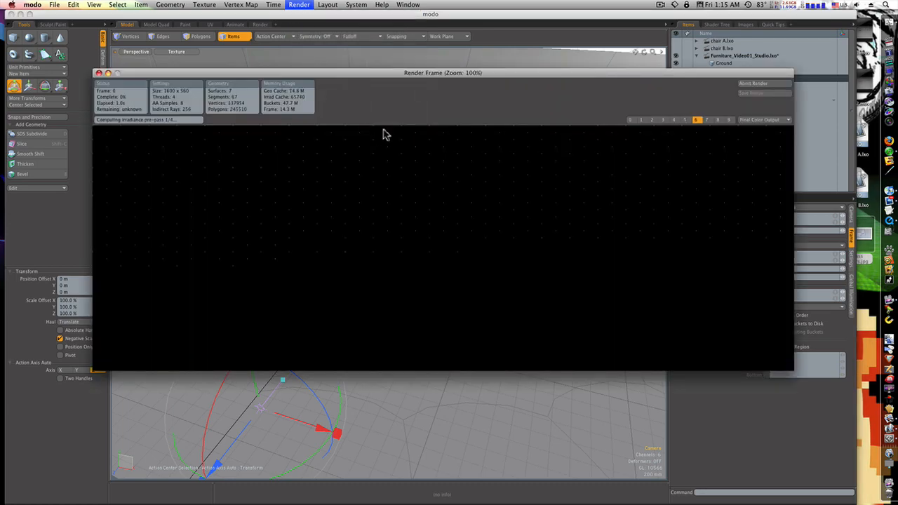